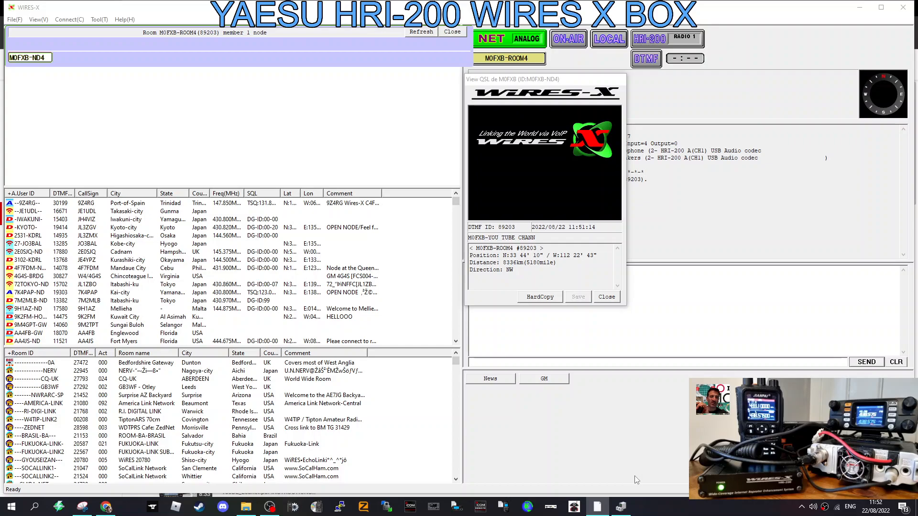
mouse_move(712, 71)
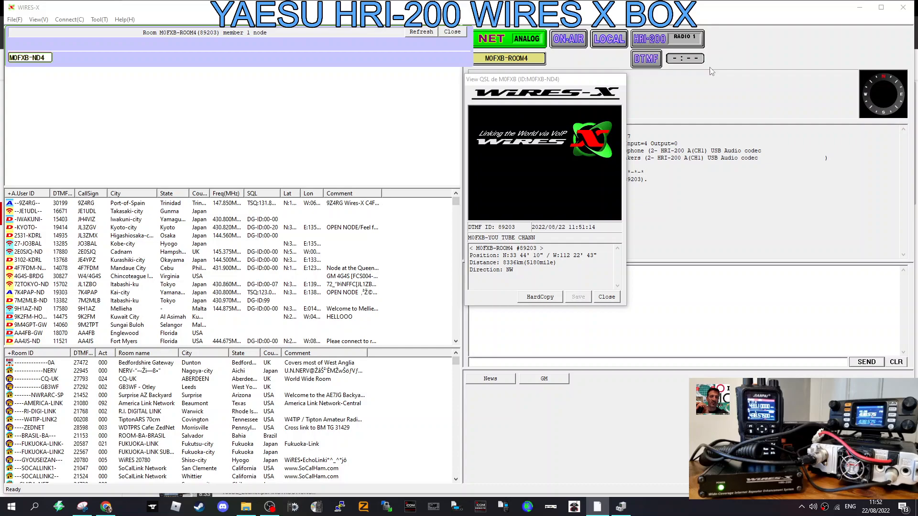
mouse_move(38, 42)
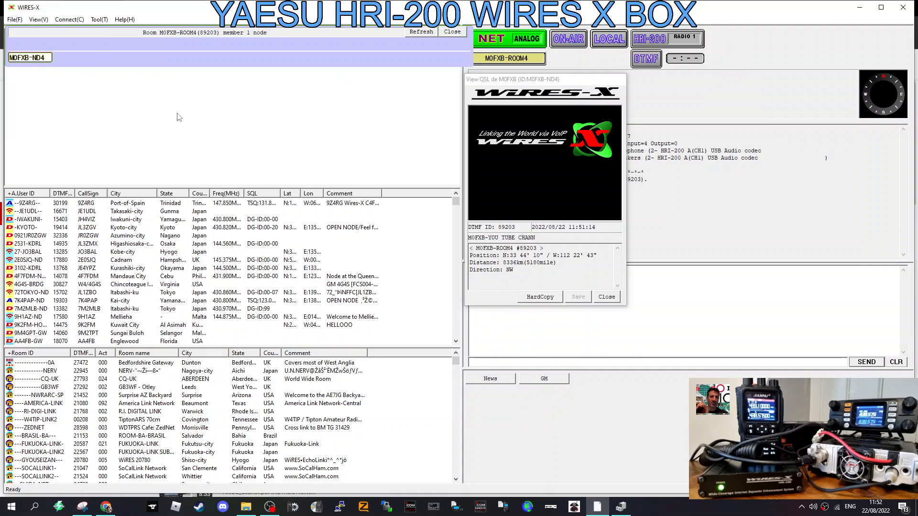
Review the Round QSO room settings in the program settings and accept them.
click(13, 19)
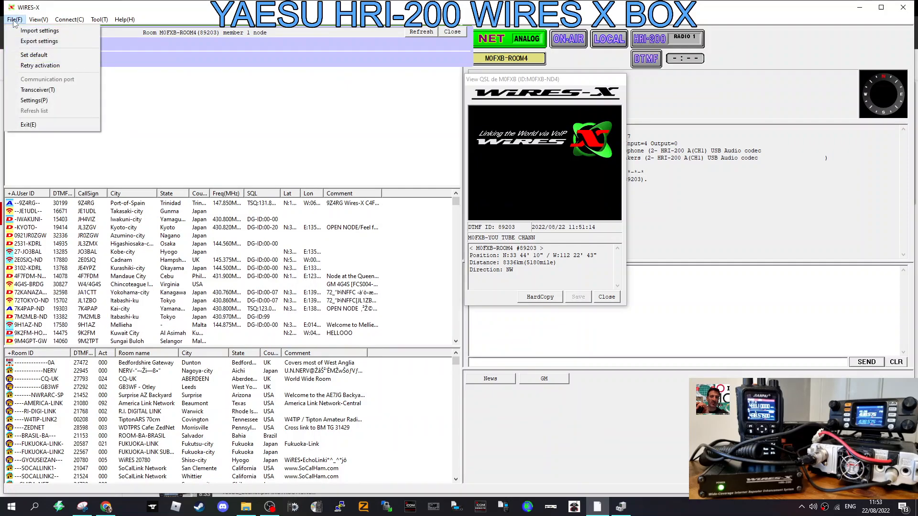
mouse_move(34, 100)
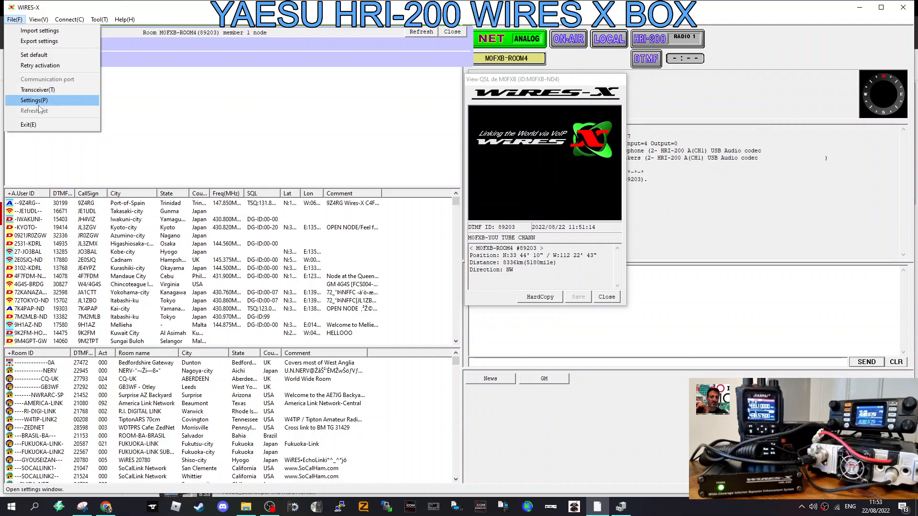
click(30, 100)
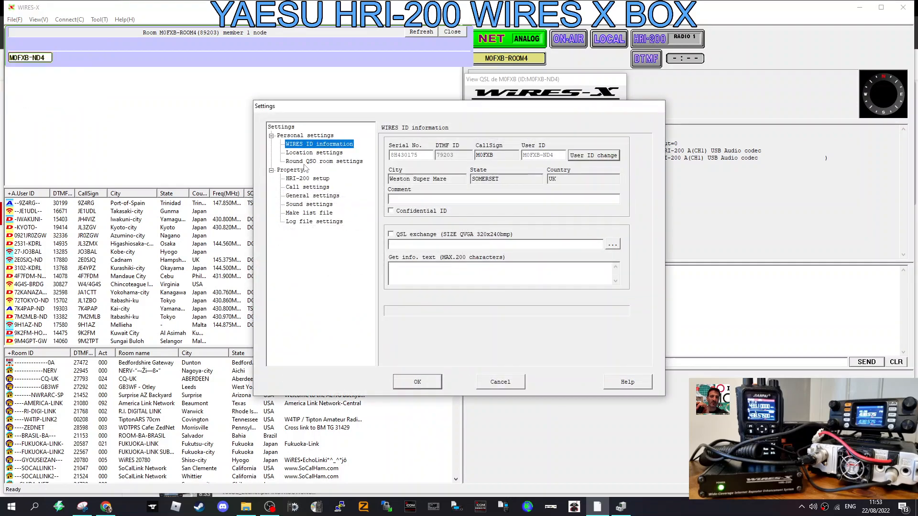
mouse_move(331, 168)
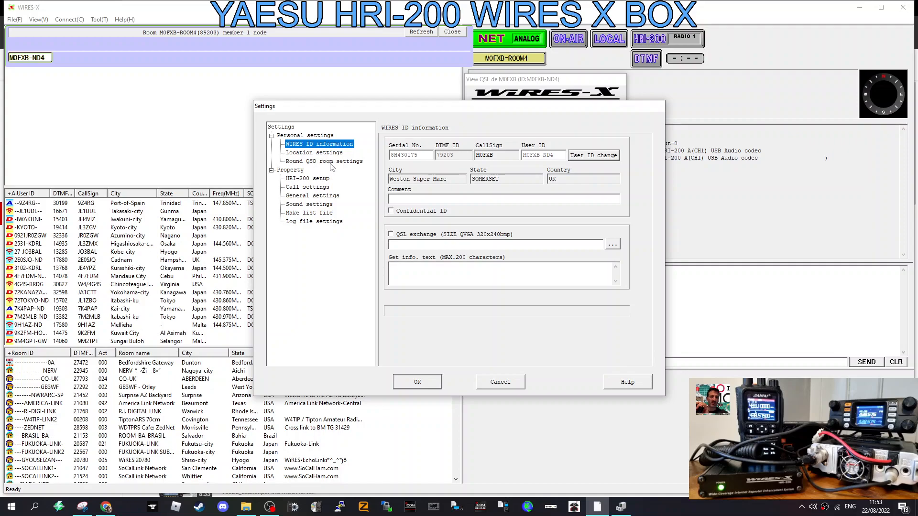
click(323, 160)
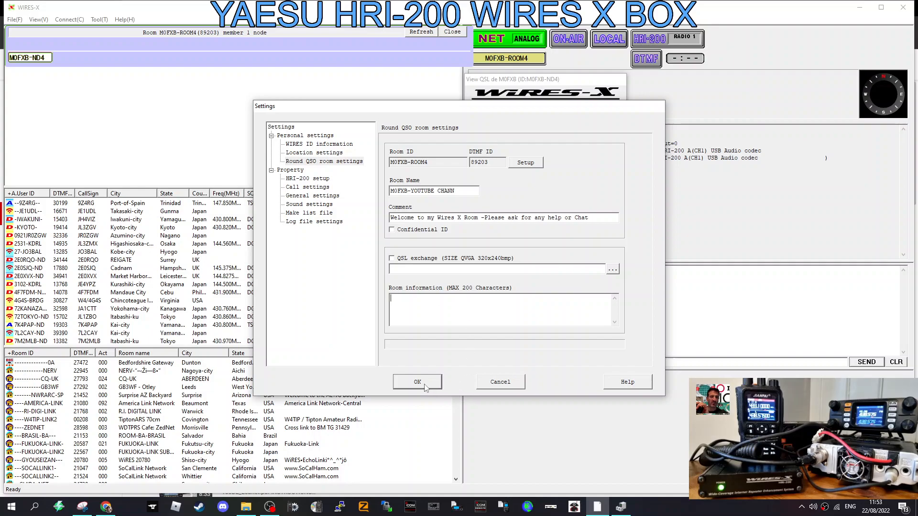
click(417, 383)
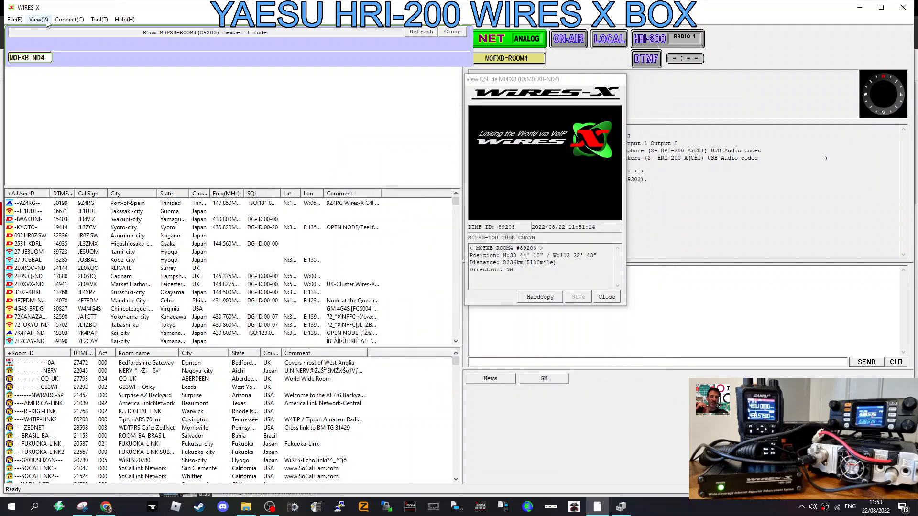
Check the room activation options and the transceiver settings, leaving both unchanged.
click(12, 19)
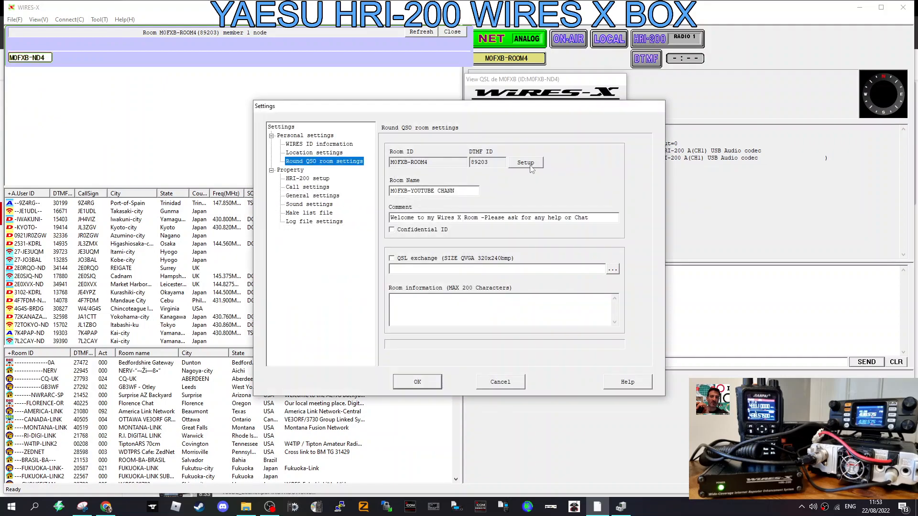
click(526, 162)
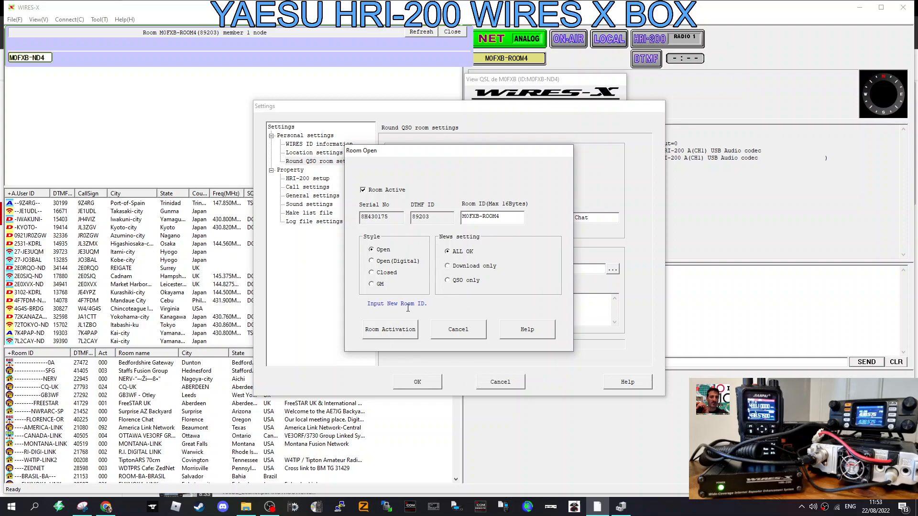
mouse_move(388, 315)
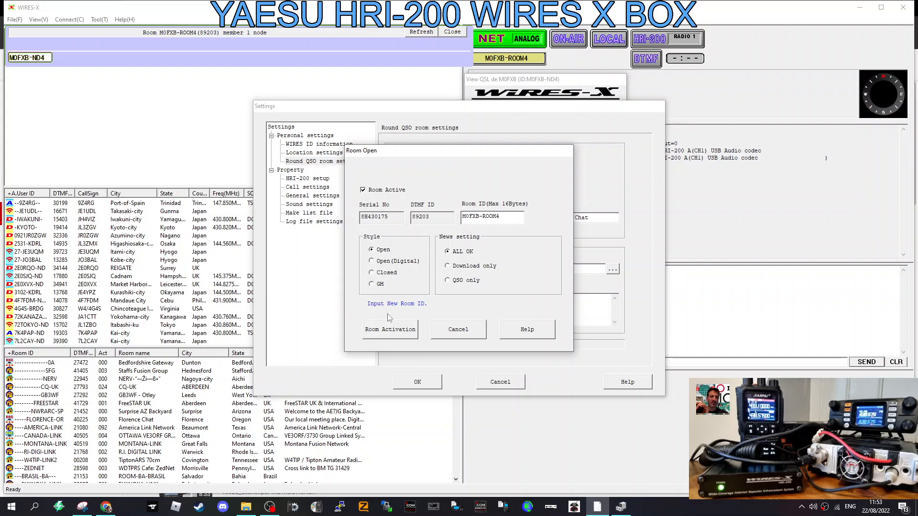
mouse_move(389, 338)
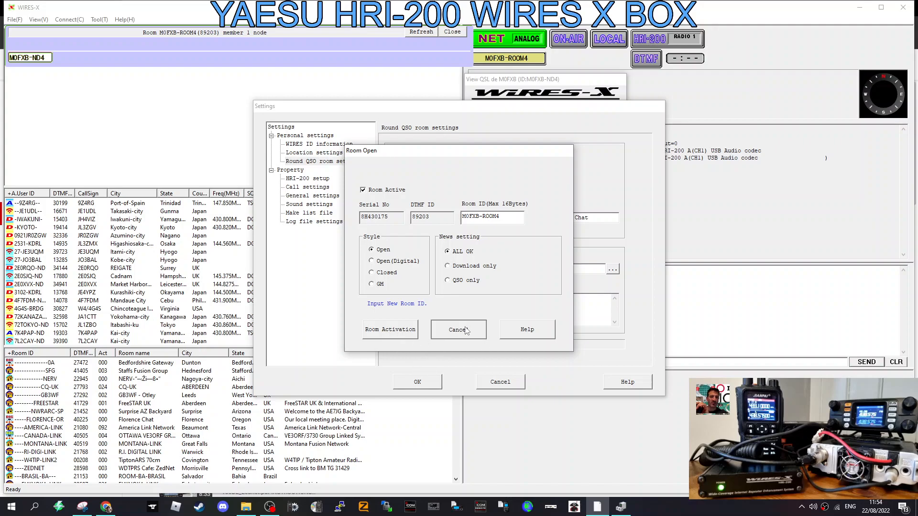
click(459, 329)
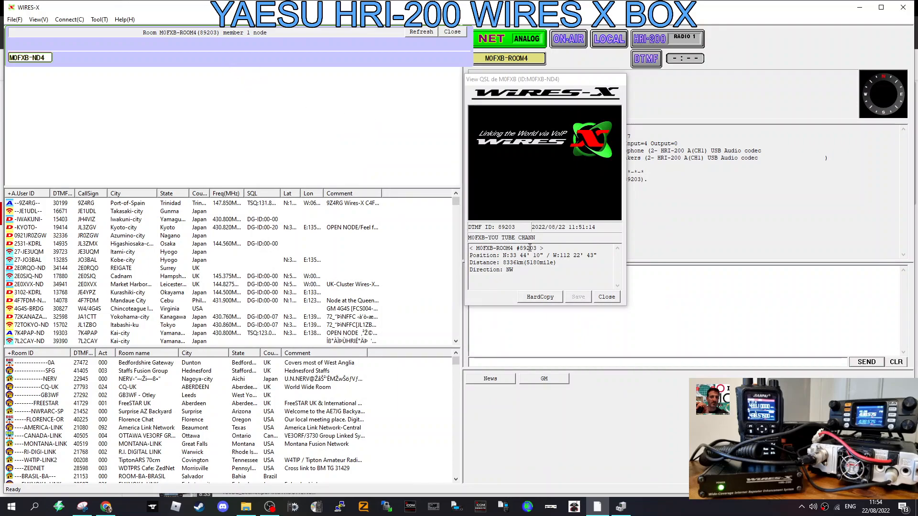
mouse_move(526, 262)
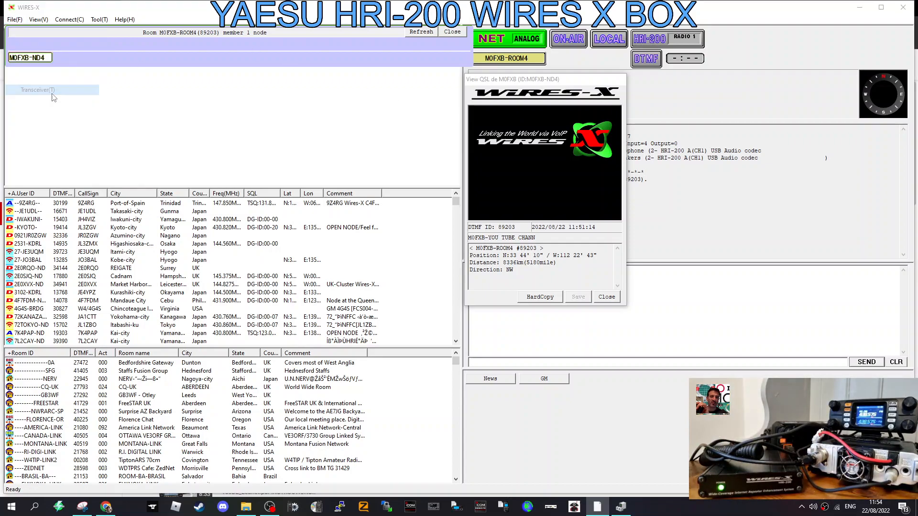
click(36, 90)
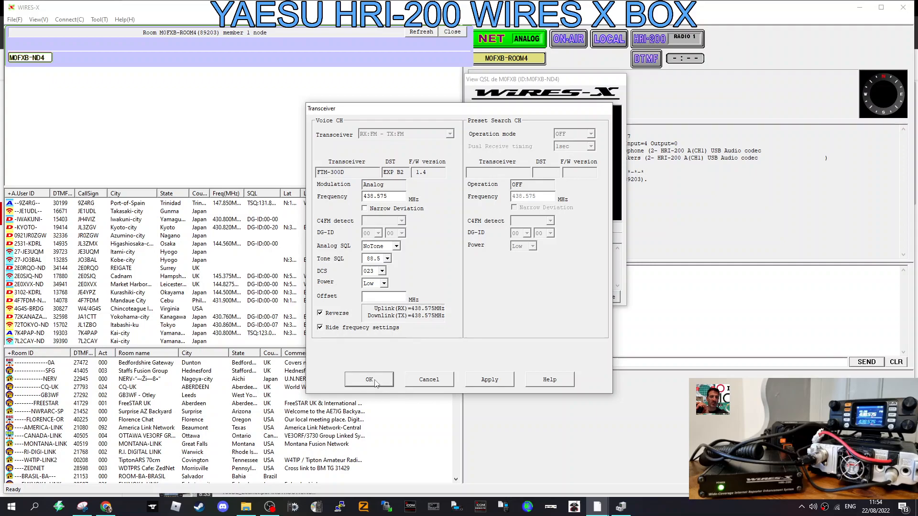
click(369, 379)
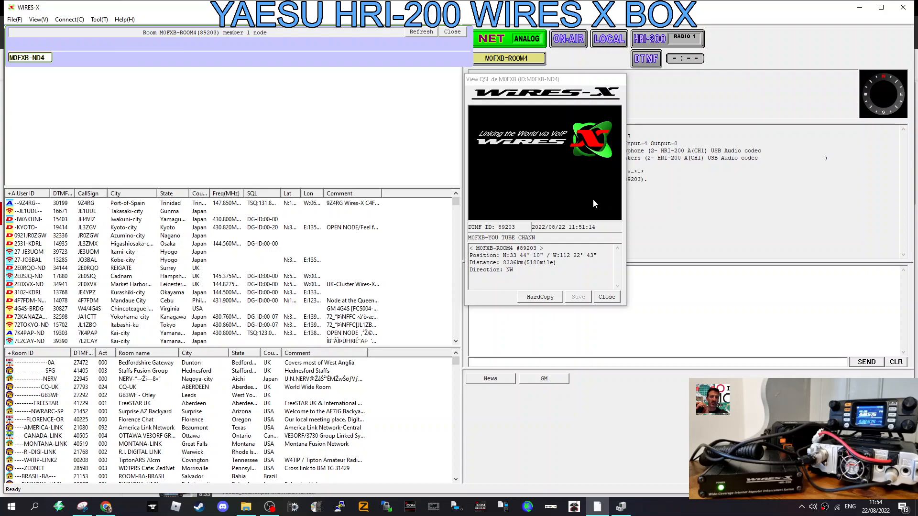
Connect to room ID 89203 via Connect > Connect and confirm the Input ID dialog.
click(73, 20)
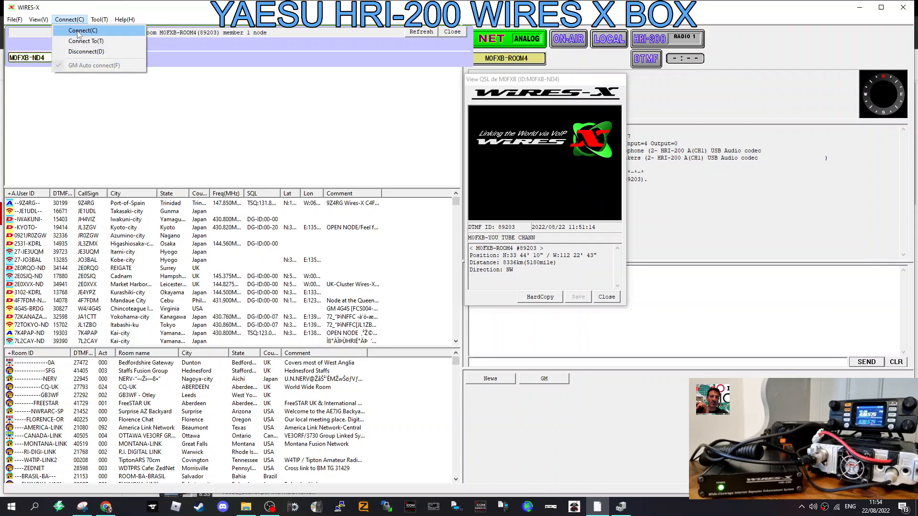
click(81, 31)
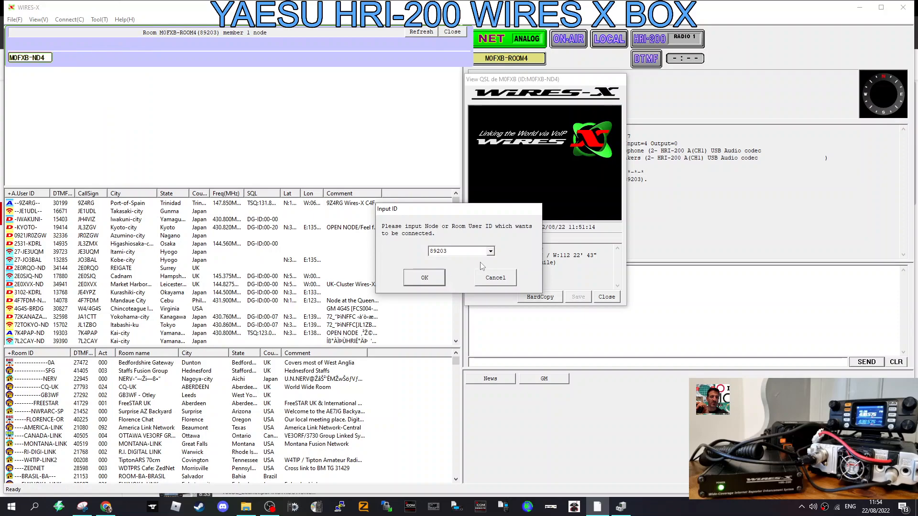
click(425, 277)
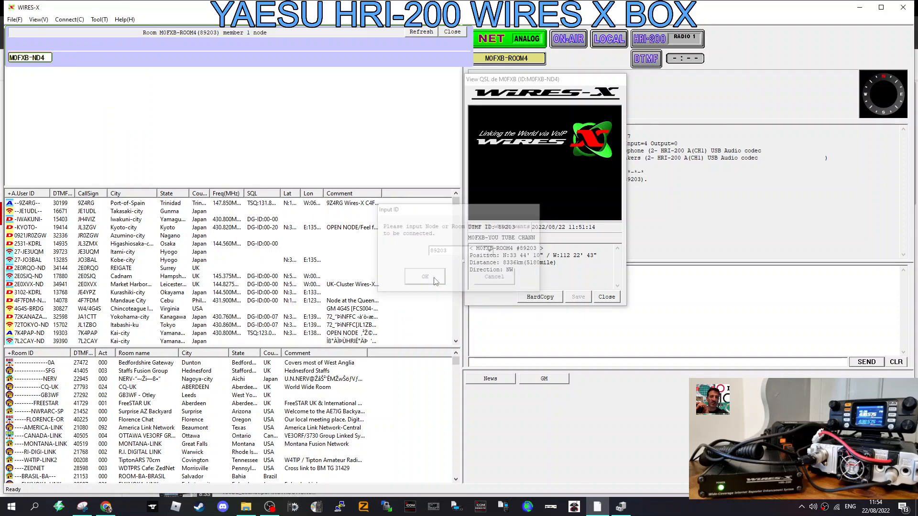
click(425, 276)
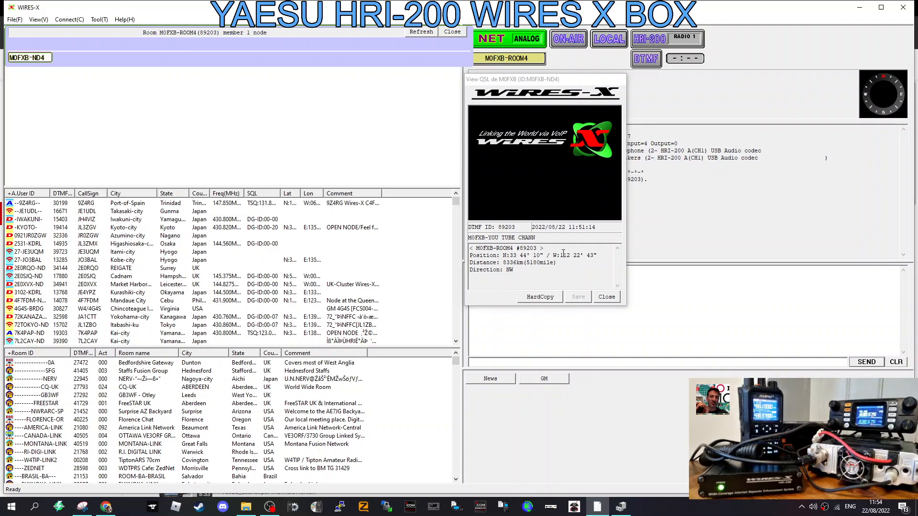
mouse_move(255, 185)
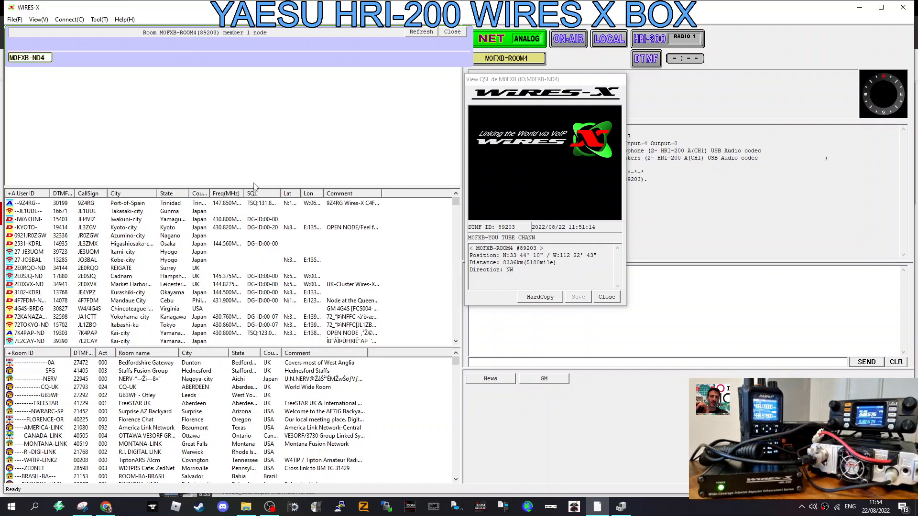